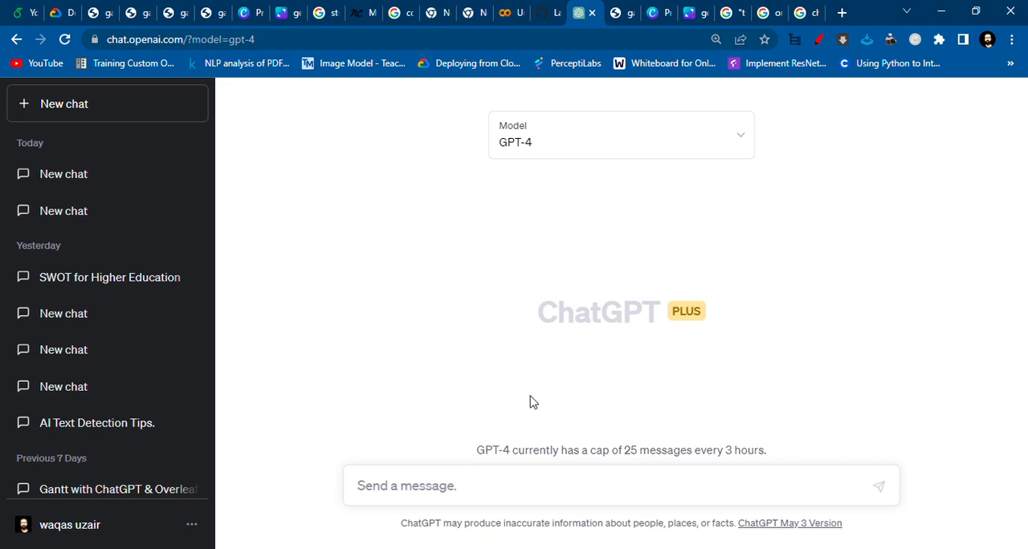
mouse_move(534, 399)
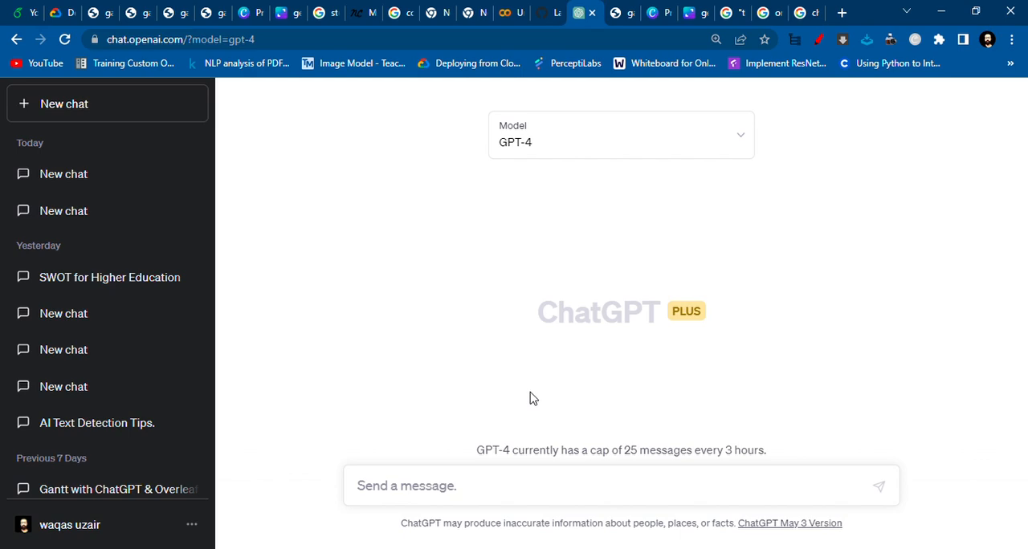
mouse_move(532, 402)
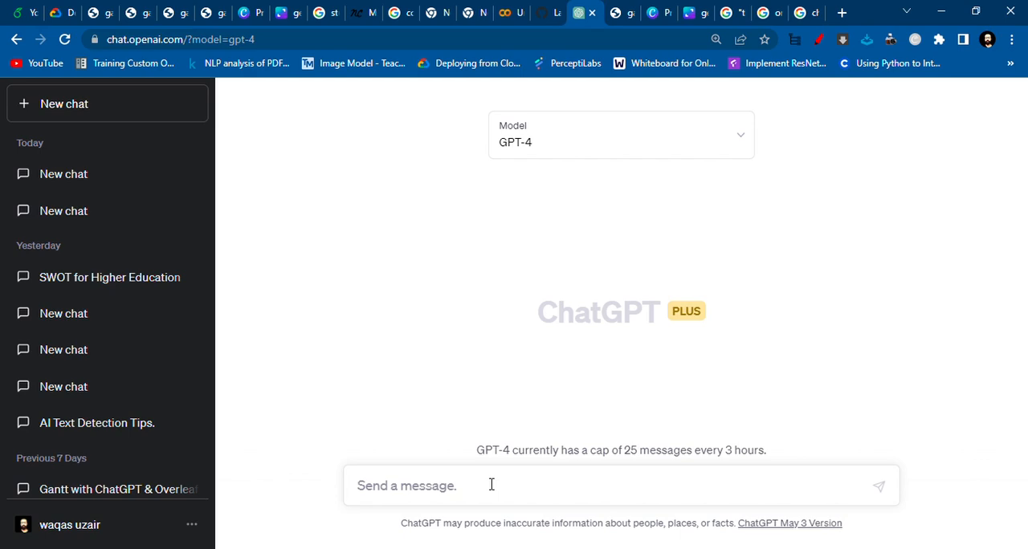
- Draft a prompt asking for LaTeX code for a detailed secondary-school organizational chart, with geometry adjusting page size
type("can you")
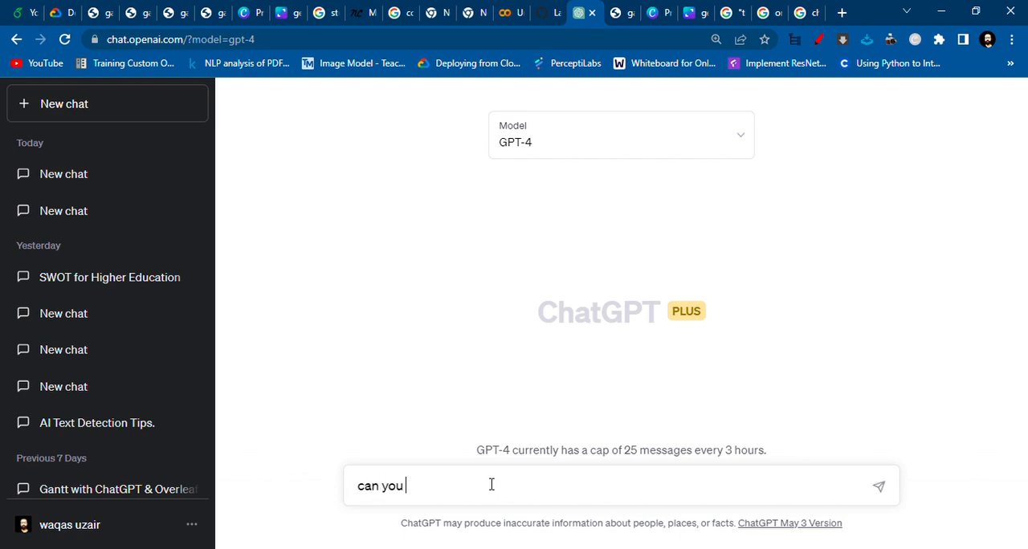
type("make a latex to make an")
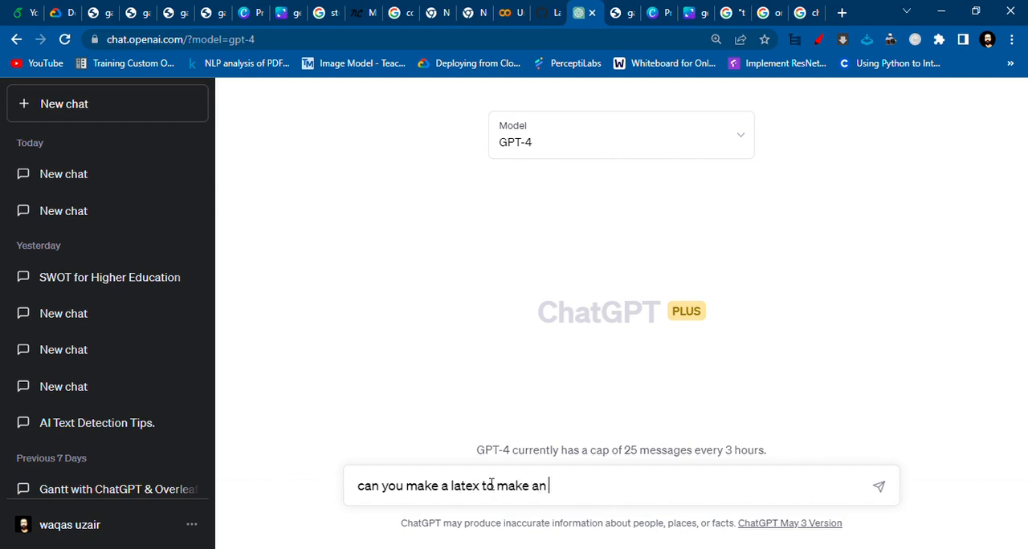
type("organi")
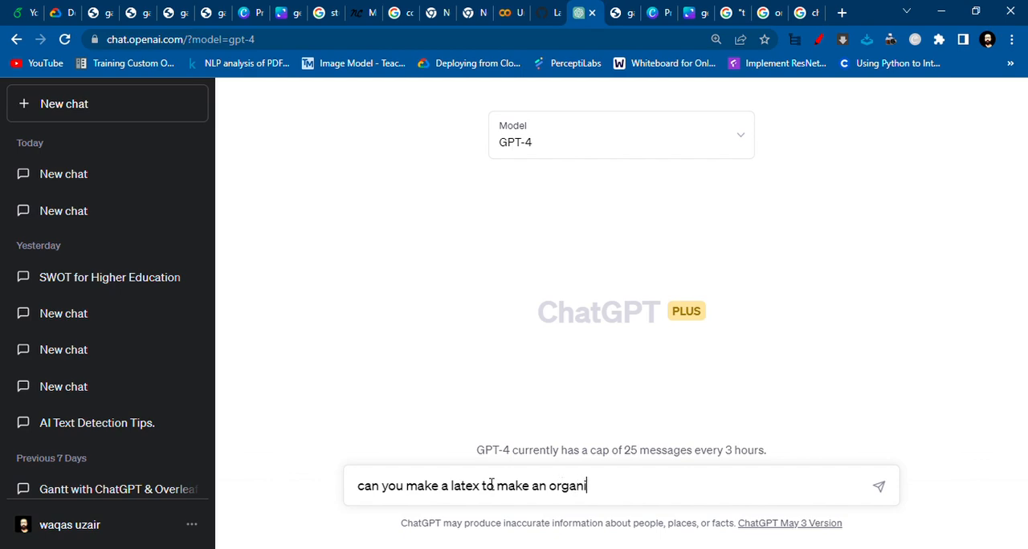
type("zational chart for a")
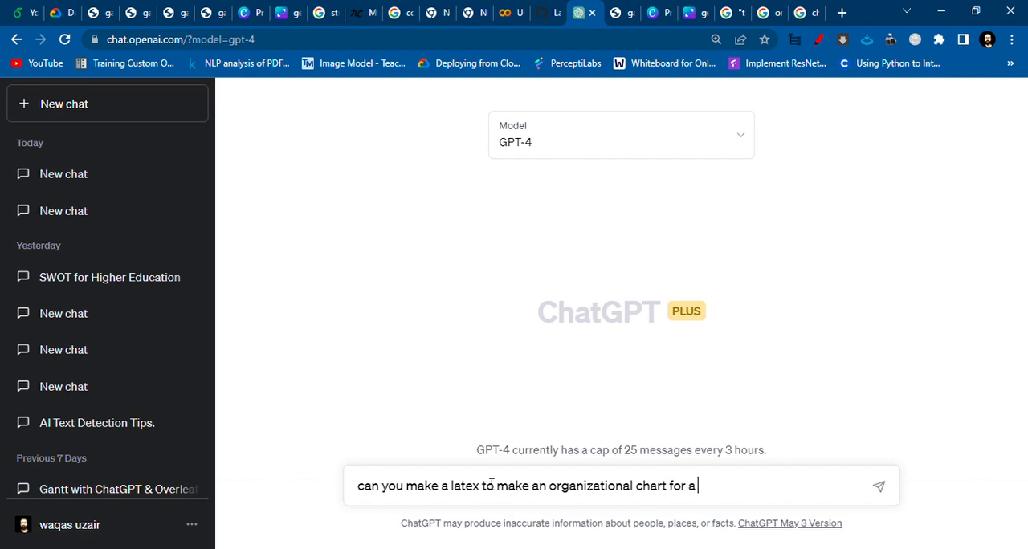
key("Backspace")
type("d")
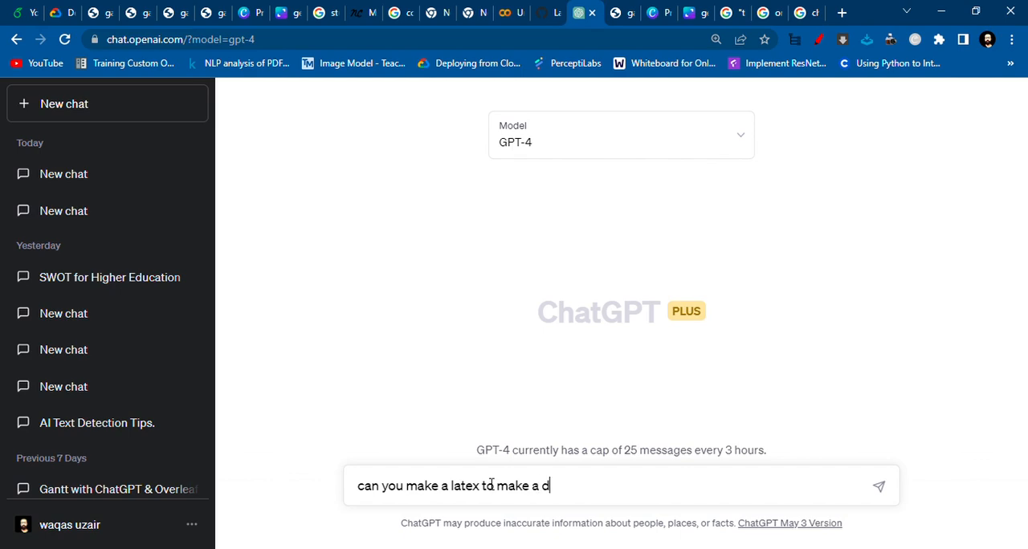
type("etailed or")
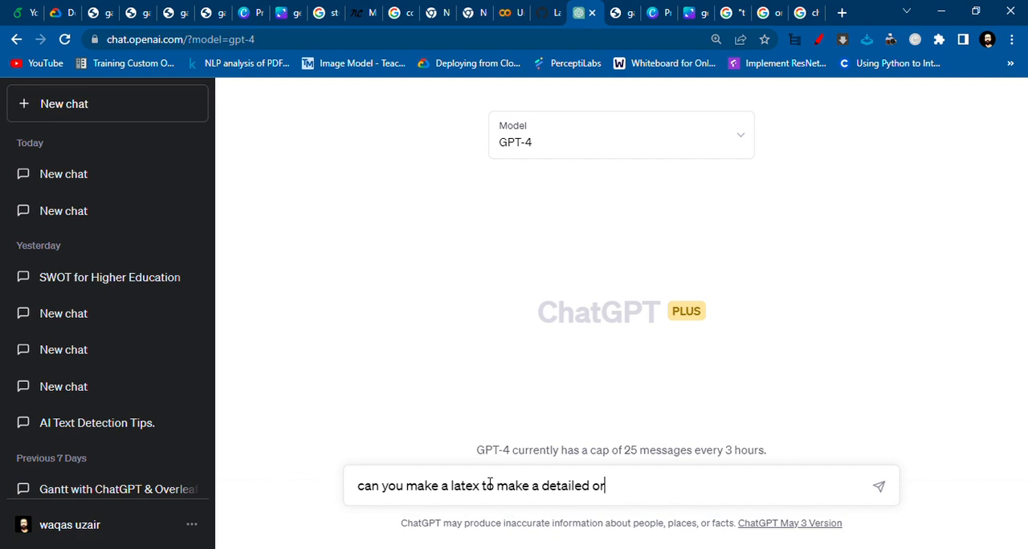
type("ganizational chart fo")
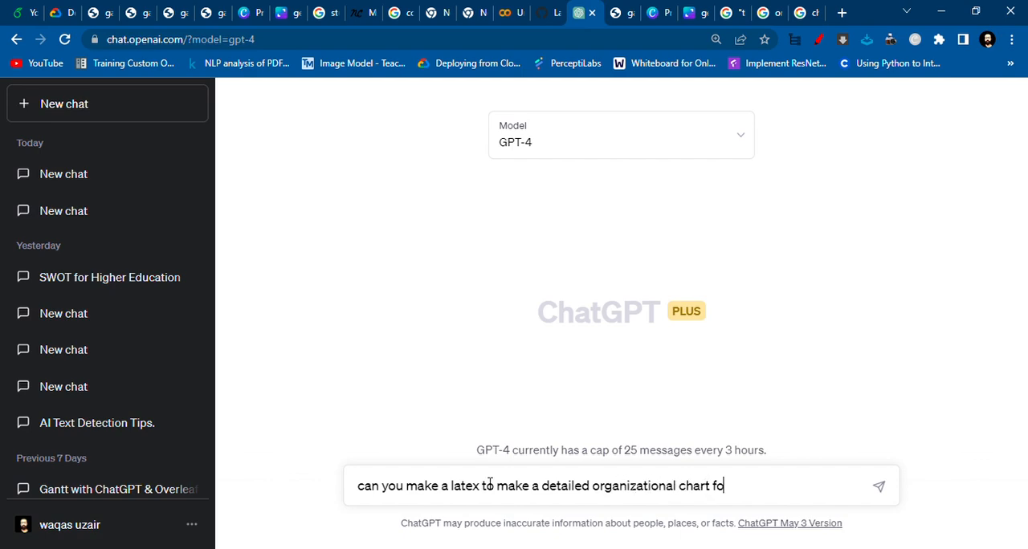
type("r a secondary scho")
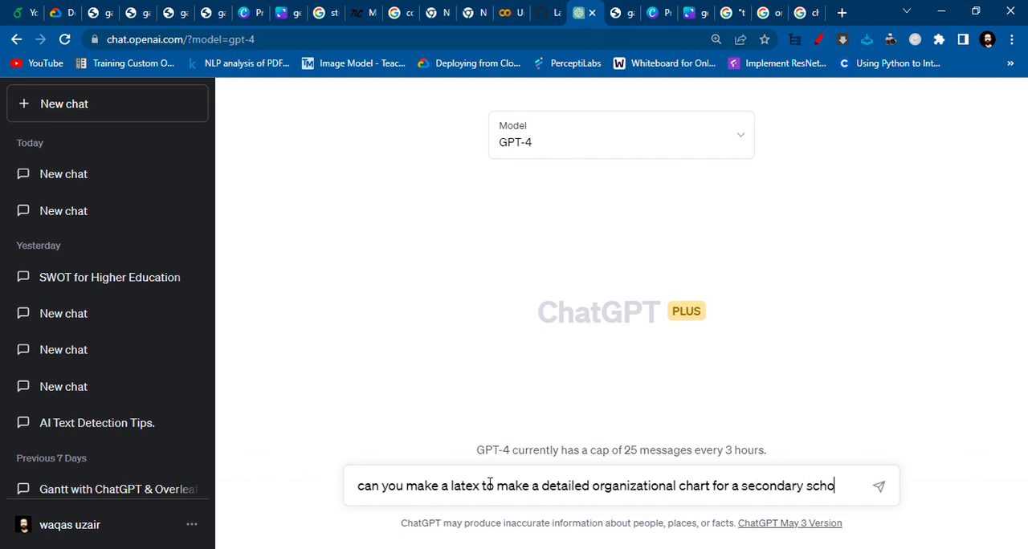
type(". u")
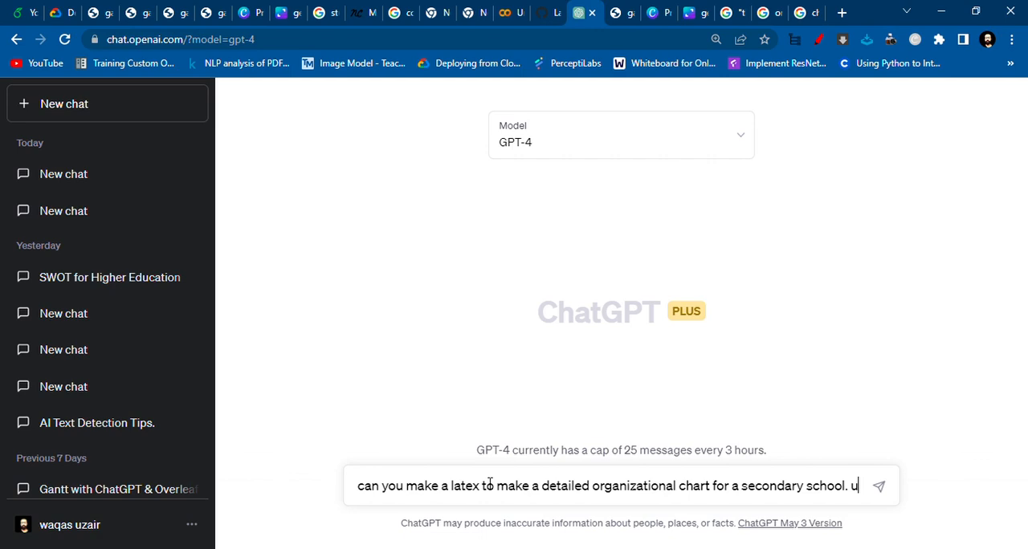
type("se the geometry")
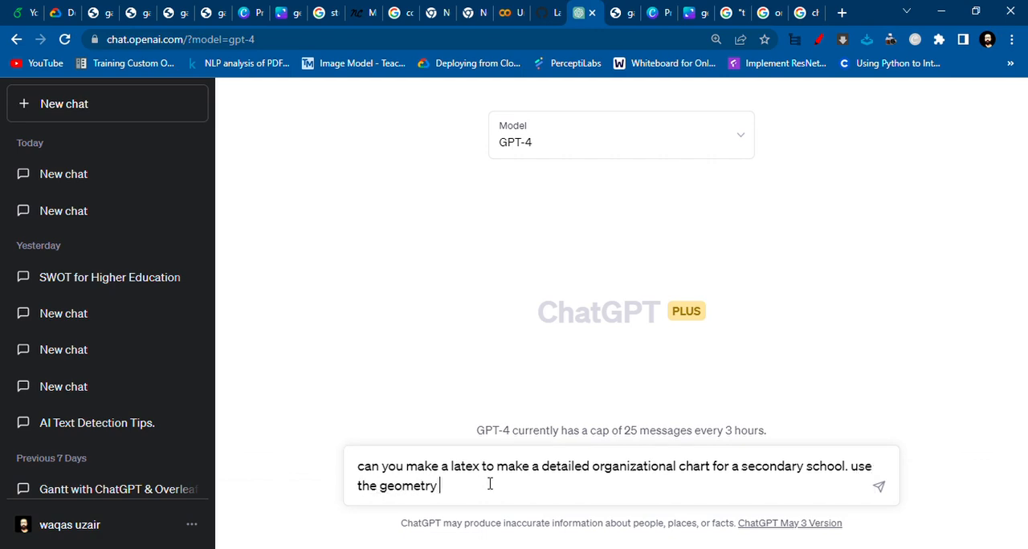
type("apckage to s")
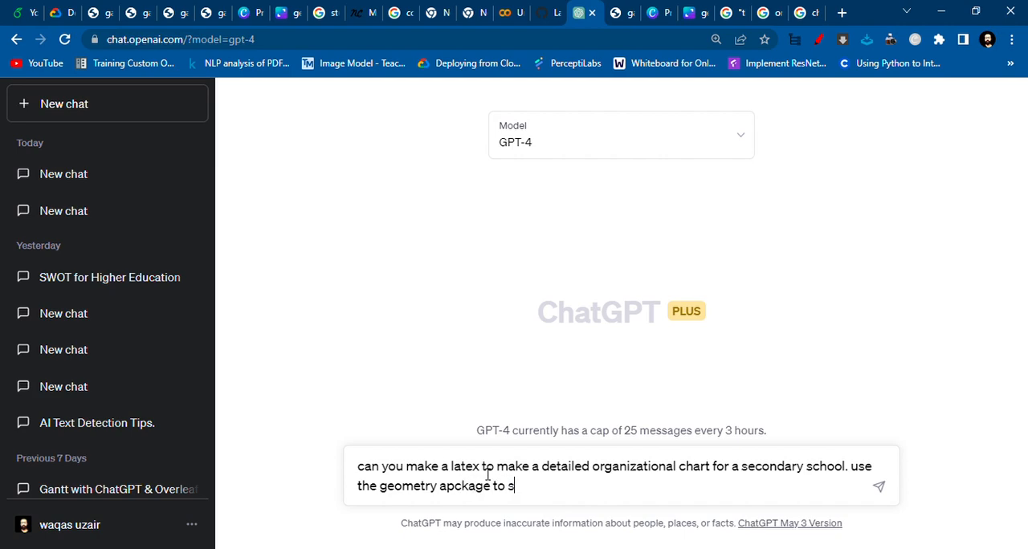
type("djux")
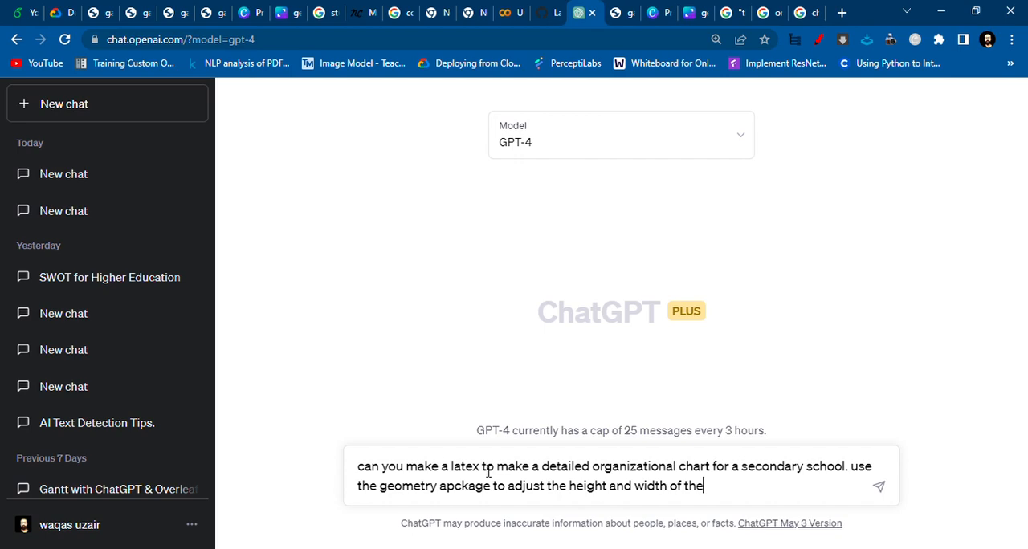
type("page")
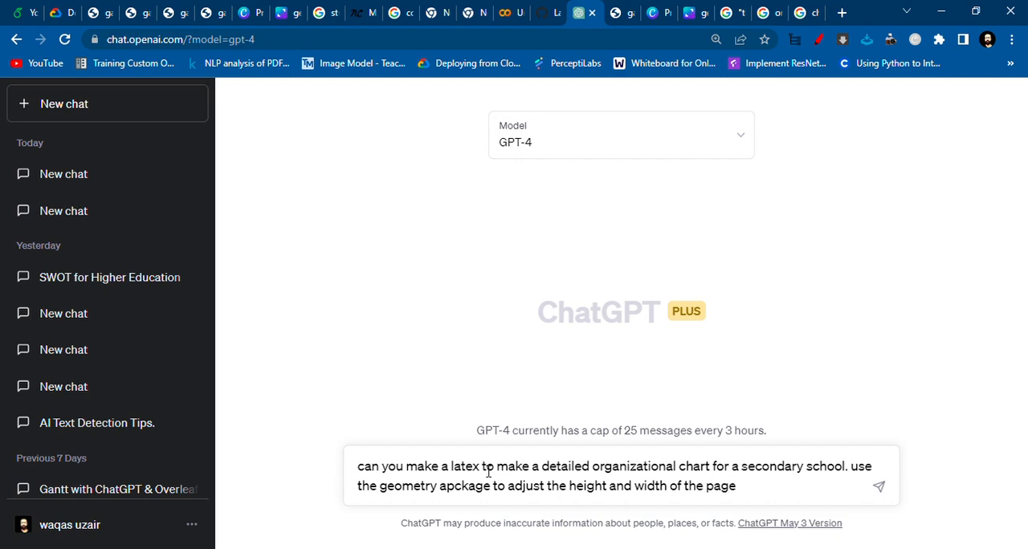
- Send the org chart prompt to ChatGPT and move over to Overleaf's project list
left_click(877, 485)
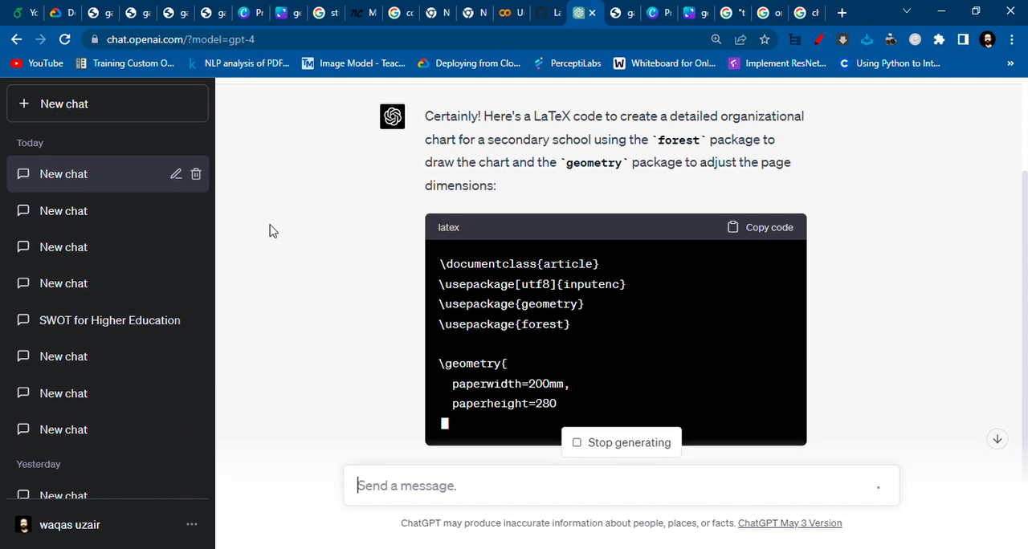
left_click(584, 13)
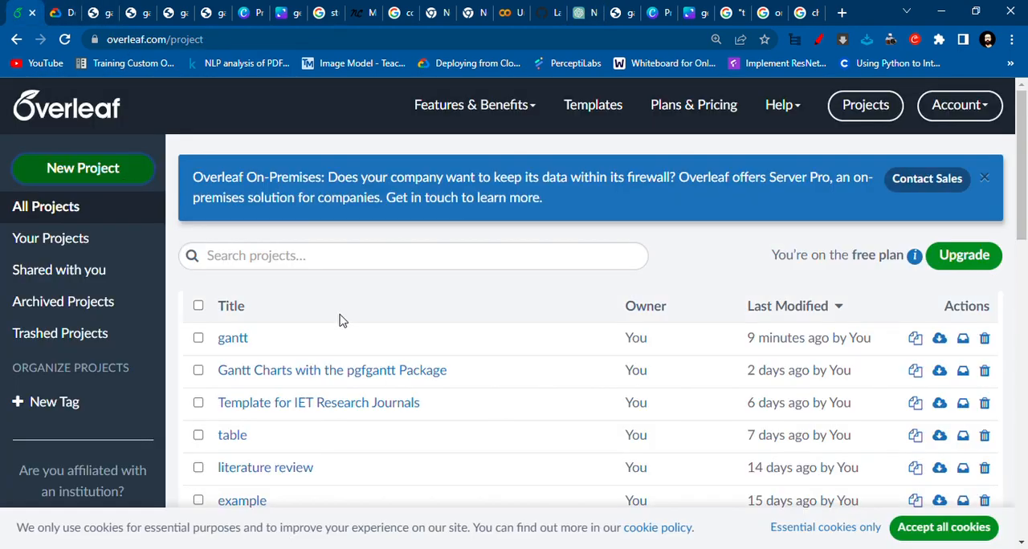
- Create a blank Overleaf project named 'orga' and return to ChatGPT
left_click(83, 168)
type("or")
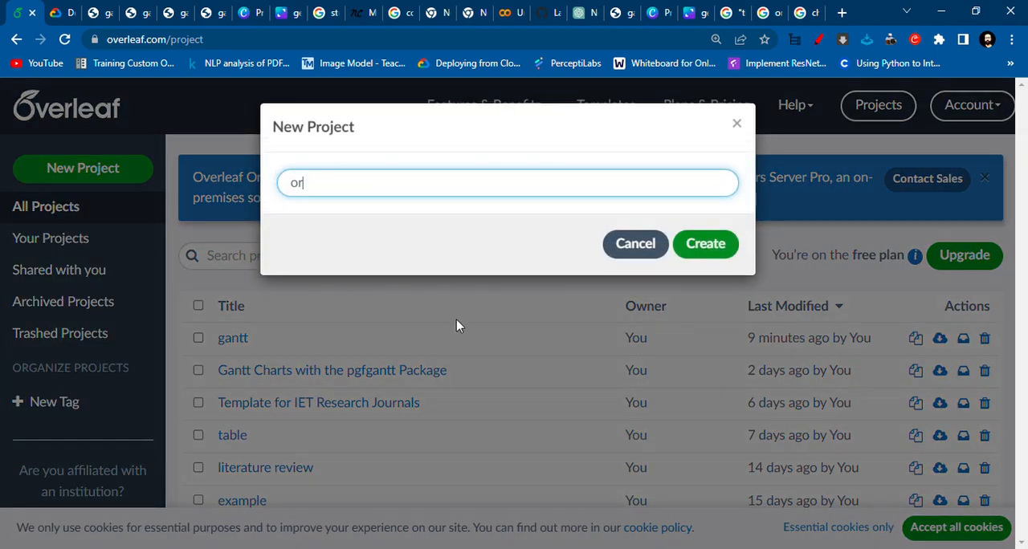
left_click(704, 243)
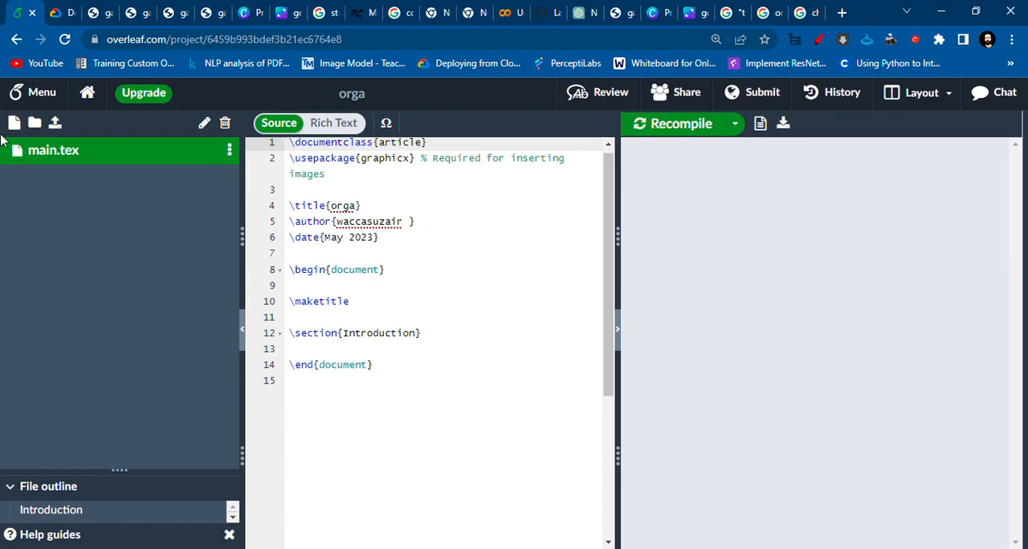
left_click(681, 123)
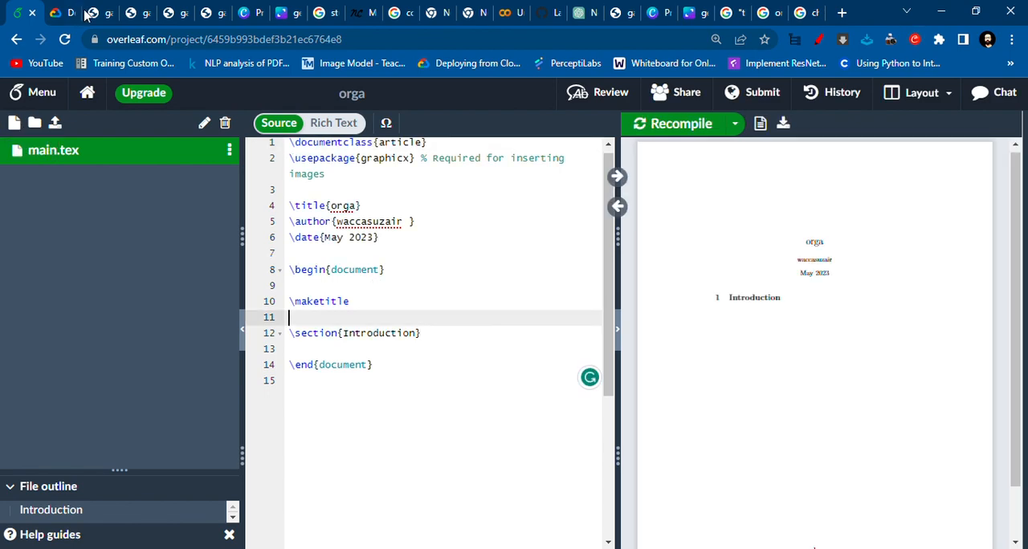
left_click(584, 12)
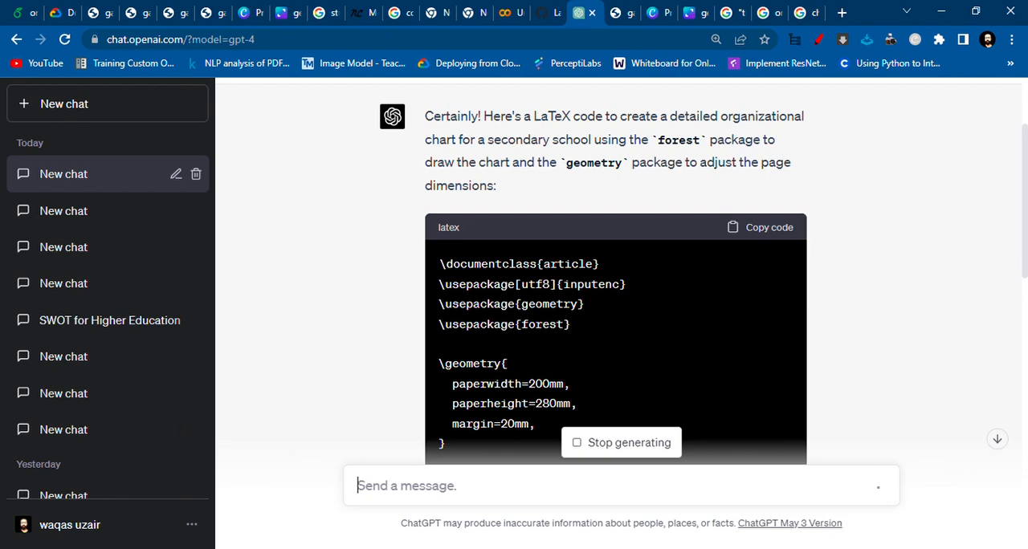
- Copy ChatGPT's finished forest org chart code into the orga project's main.tex
scroll("down", 3)
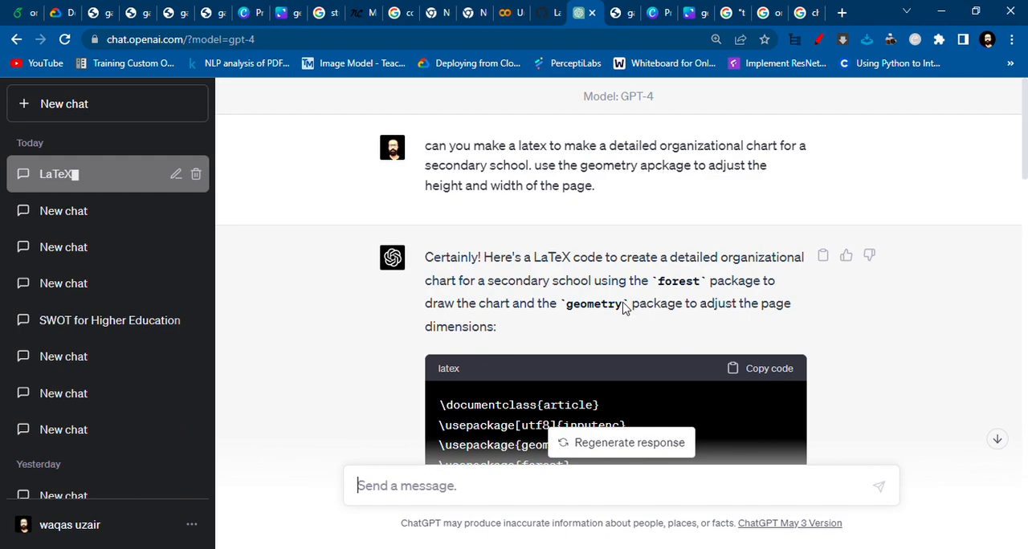
scroll("down", 3)
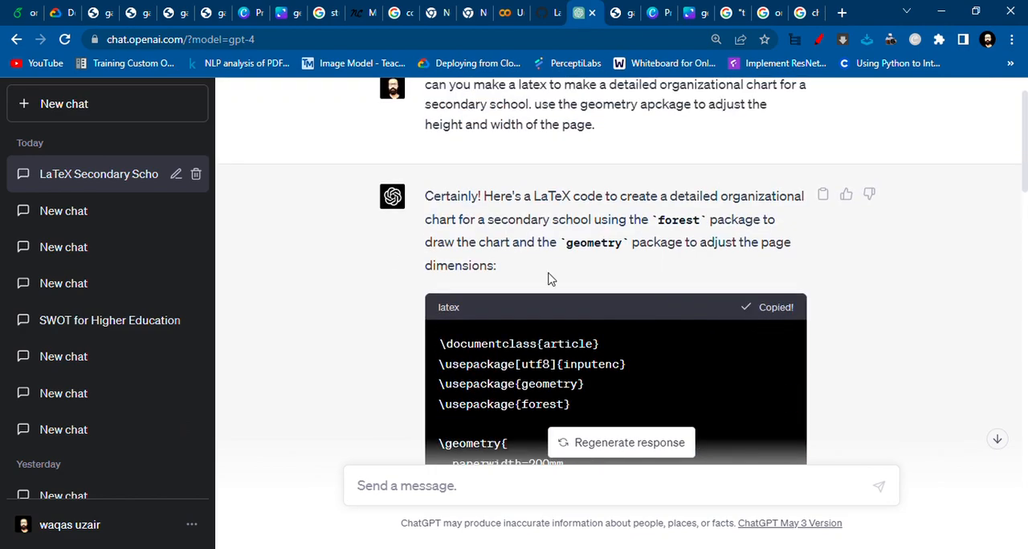
left_click(584, 12)
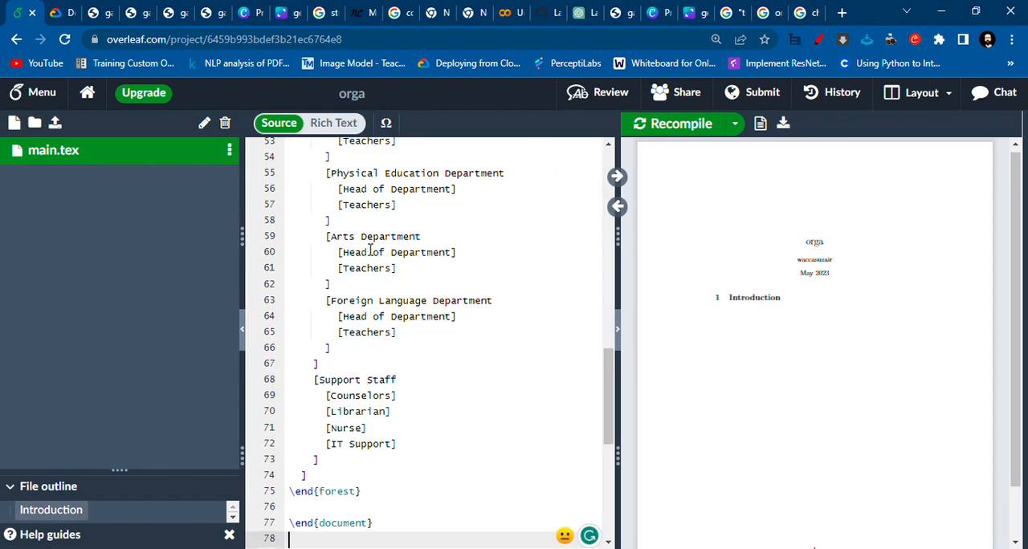
- Recompile main.tex to render the Secondary School Organizational Chart tree in the preview
left_click(681, 123)
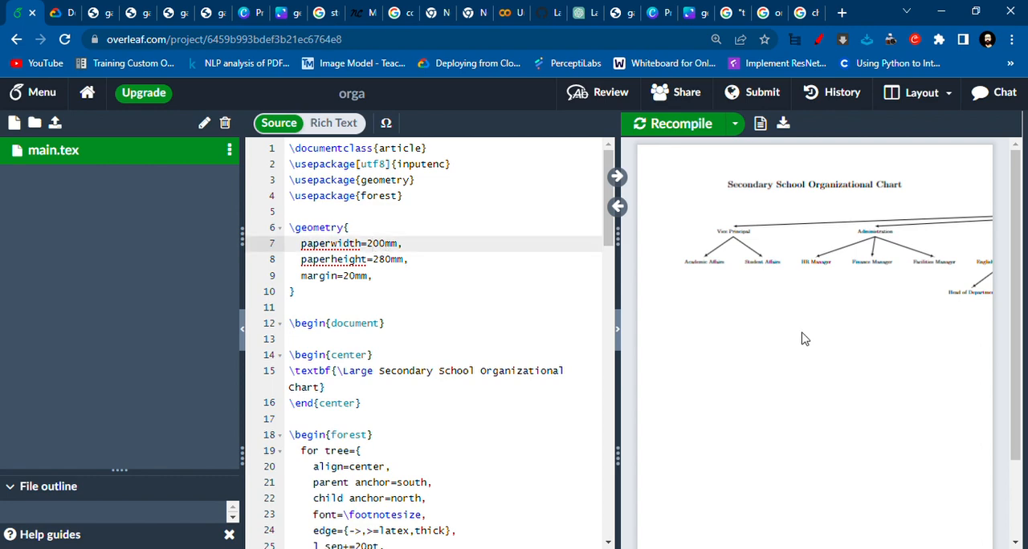
- Set the geometry page to 700mm wide by 100mm tall and recompile the preview
type("1")
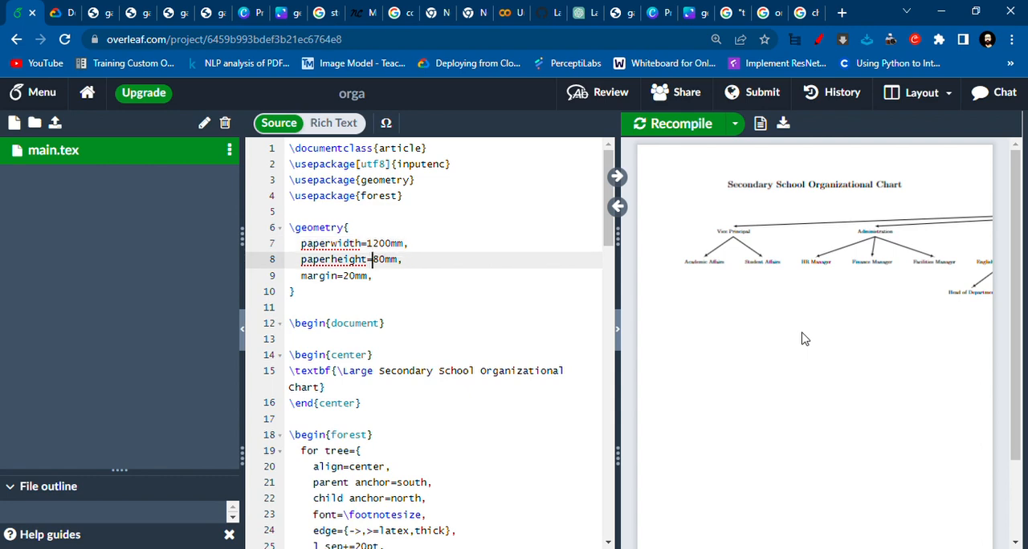
left_click(681, 124)
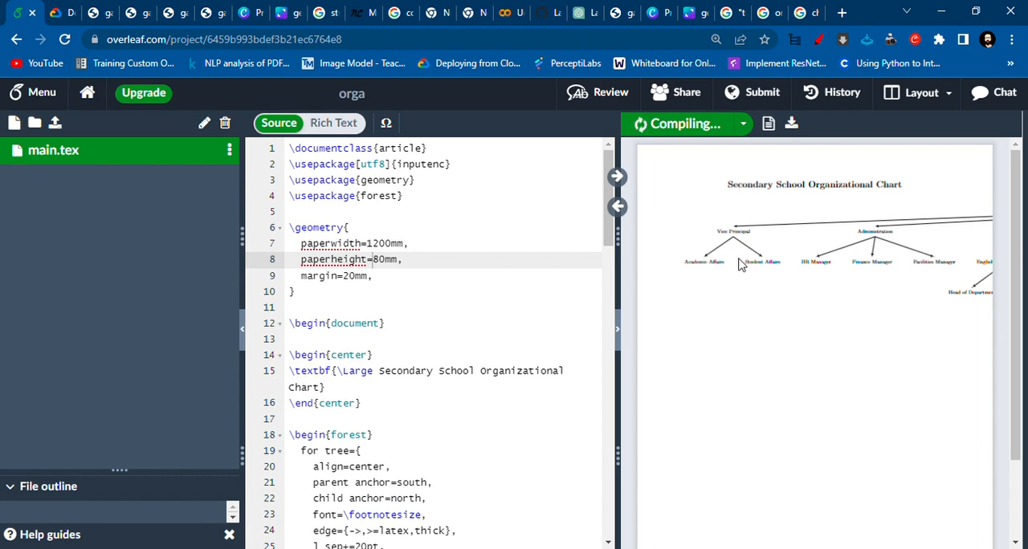
left_click(677, 124)
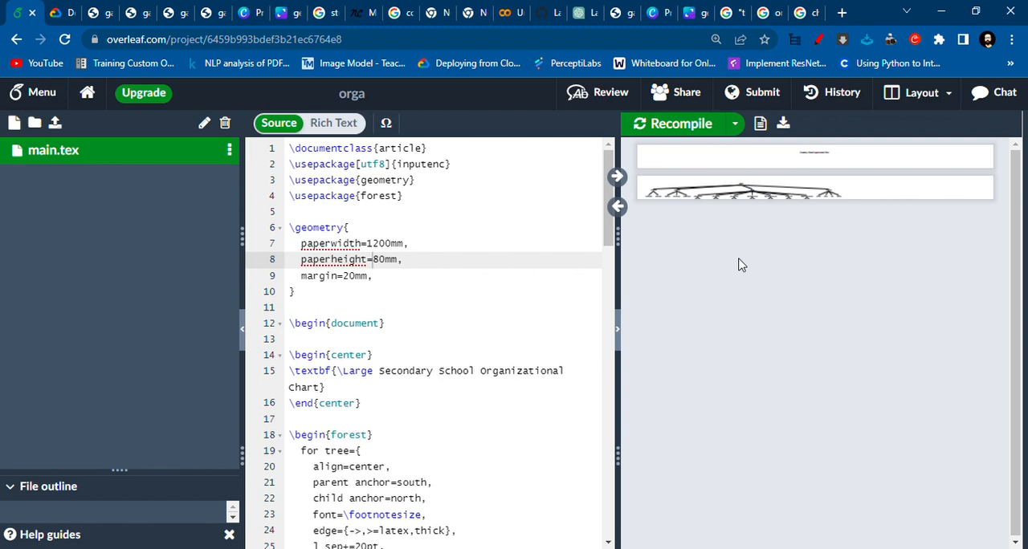
mouse_move(817, 200)
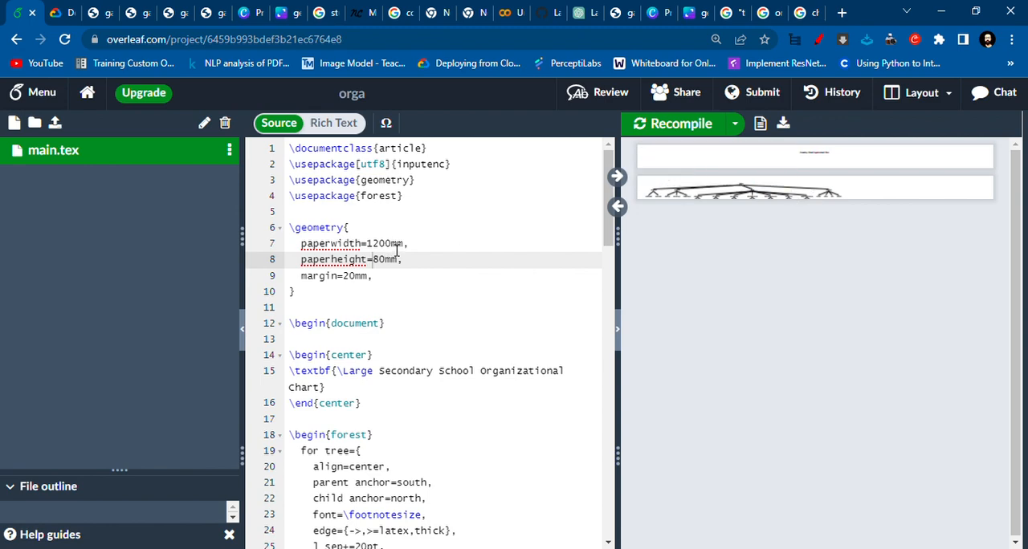
double_click(379, 243)
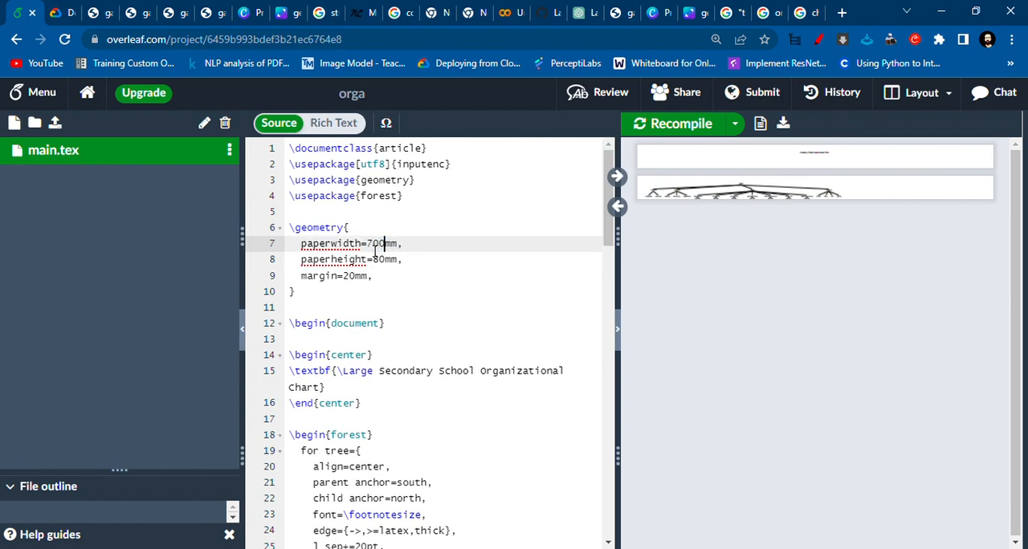
key("Enter")
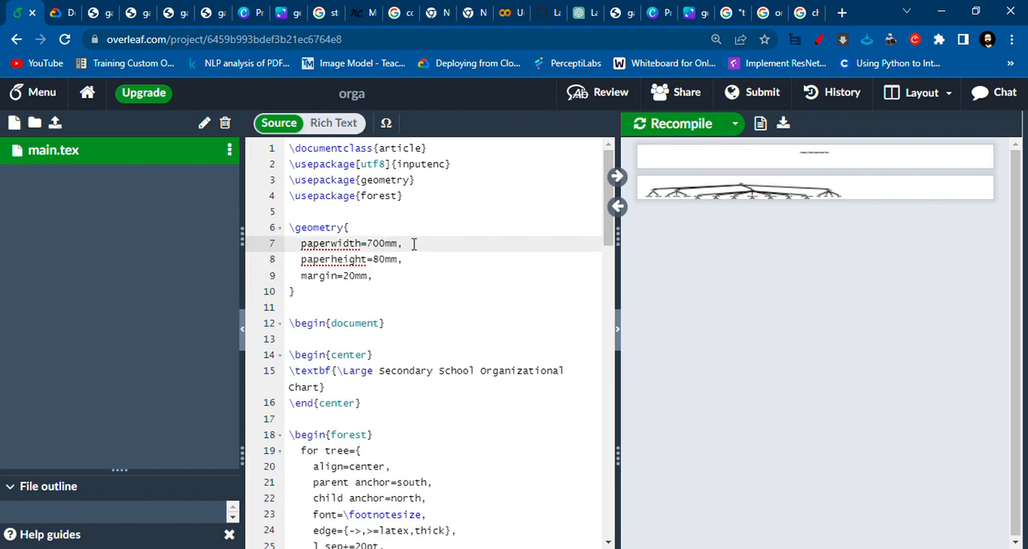
type("100")
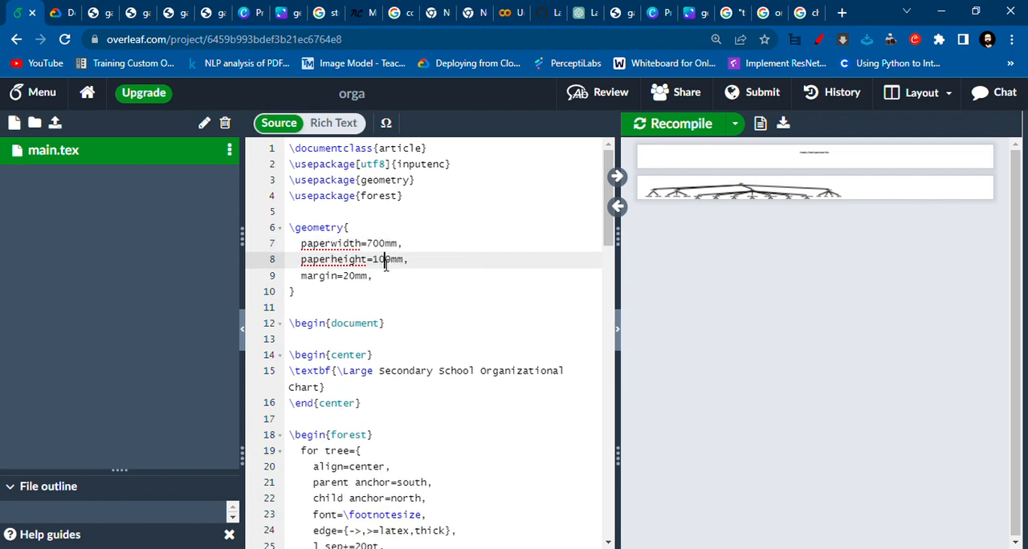
left_click(681, 124)
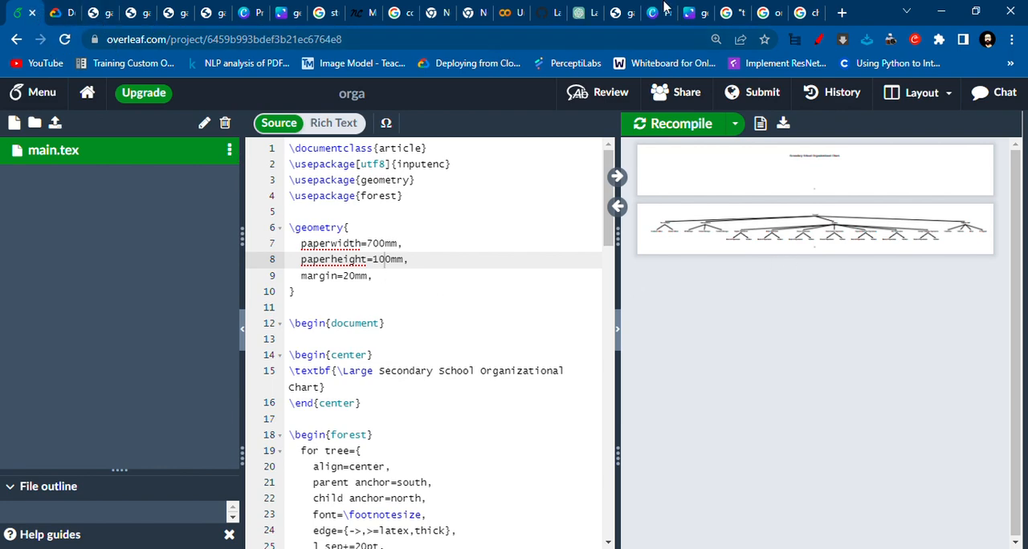
left_click(585, 13)
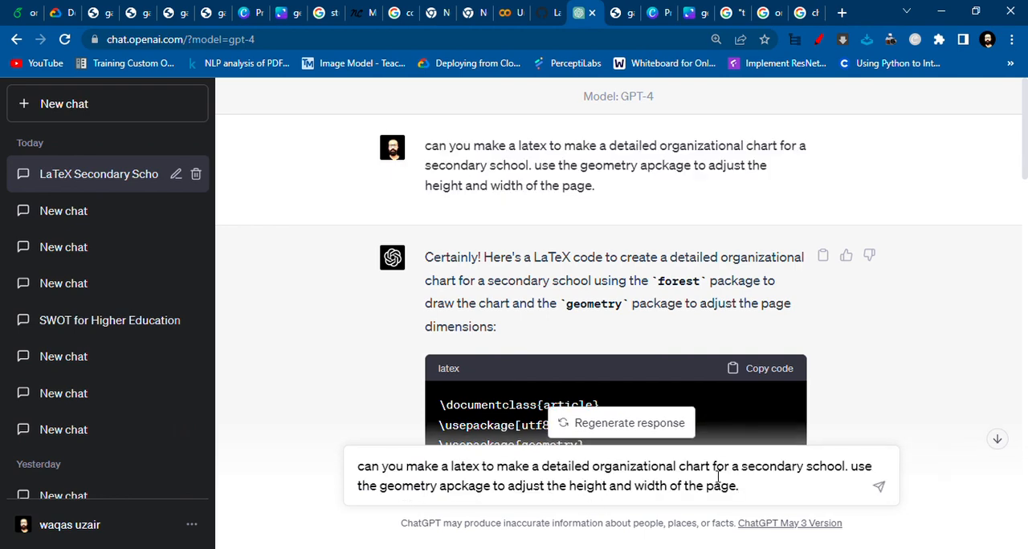
mouse_move(750, 485)
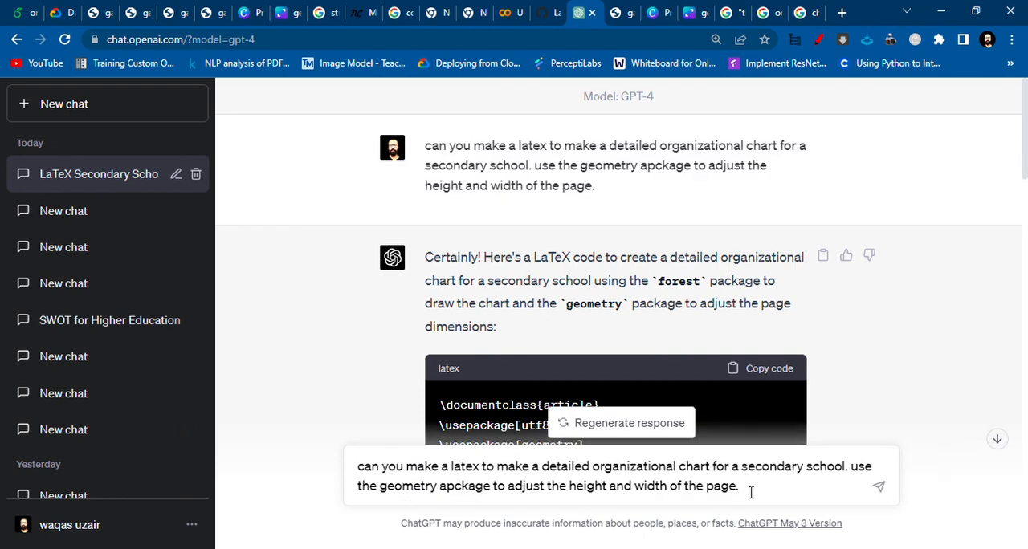
- Add 'make sure the chart spans from left to right of the page' to the ChatGPT prompt
type("make sure the chart")
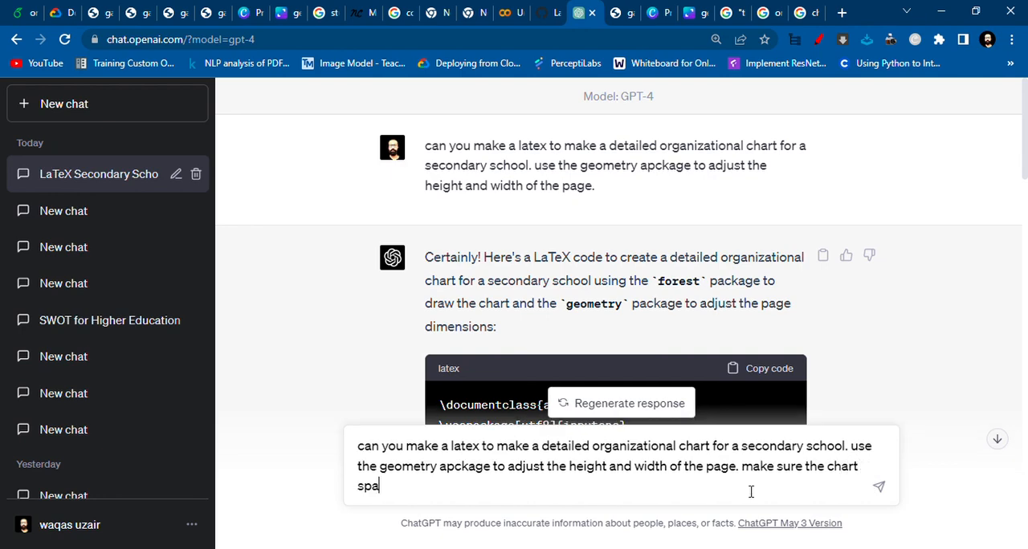
type("ns")
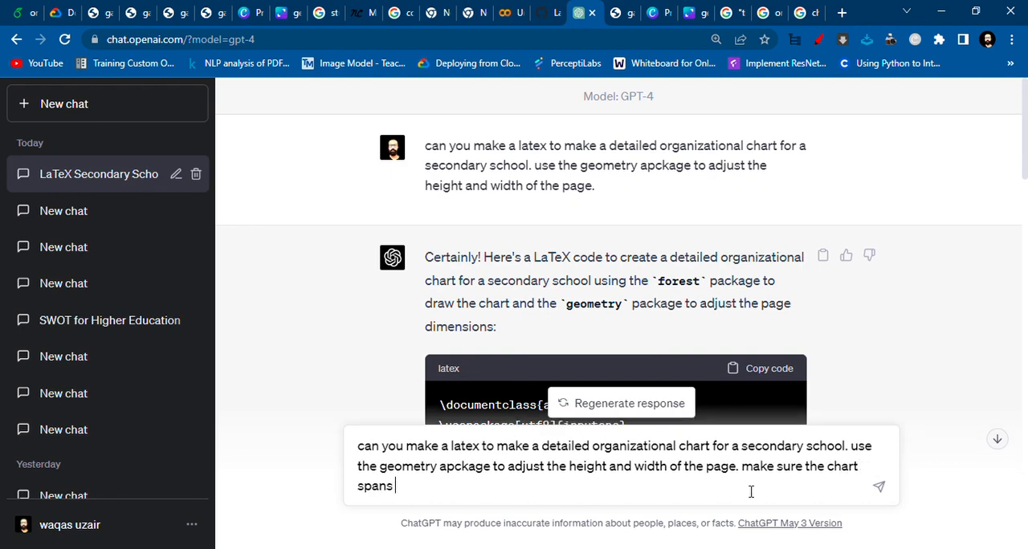
type("from left to")
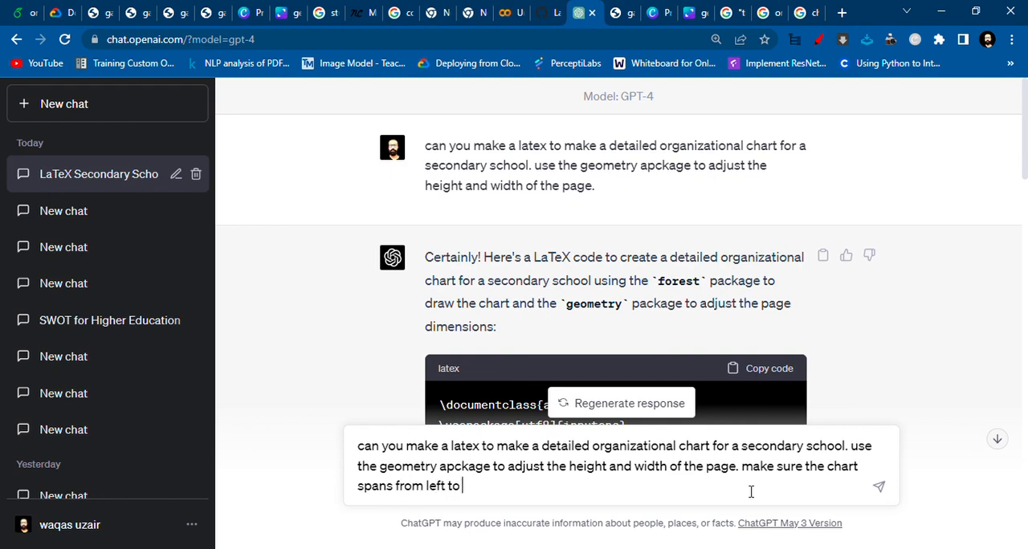
type("right of the pag")
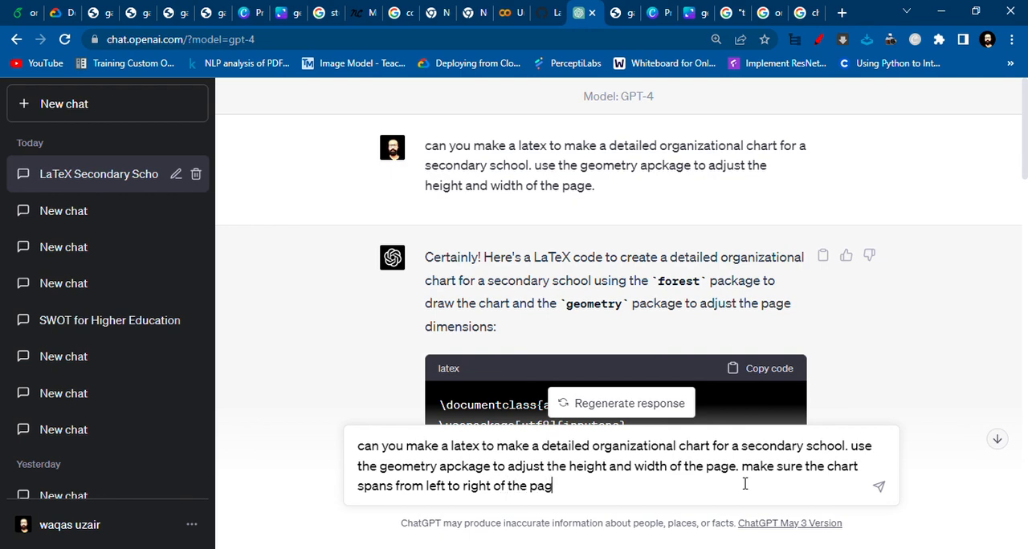
type("e.")
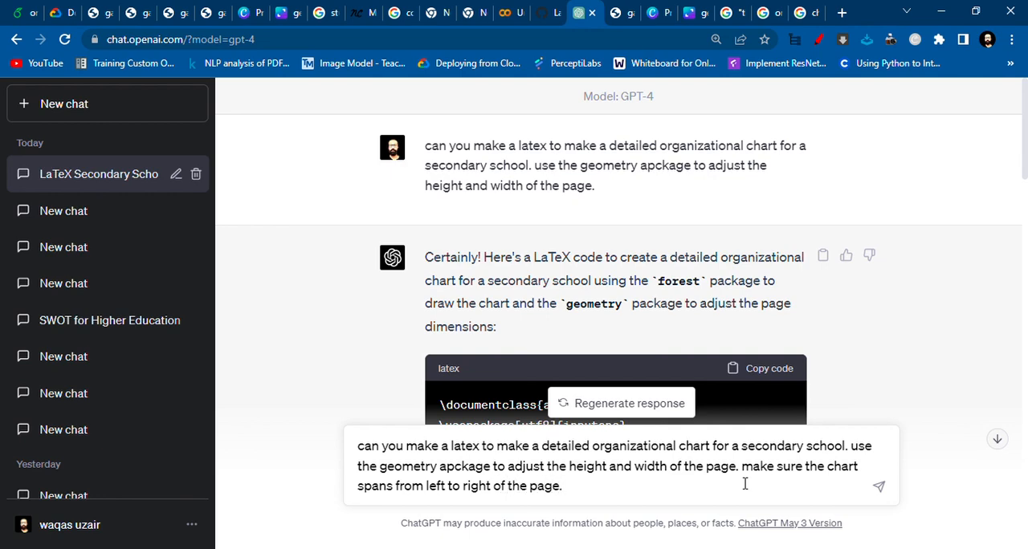
type("use fo")
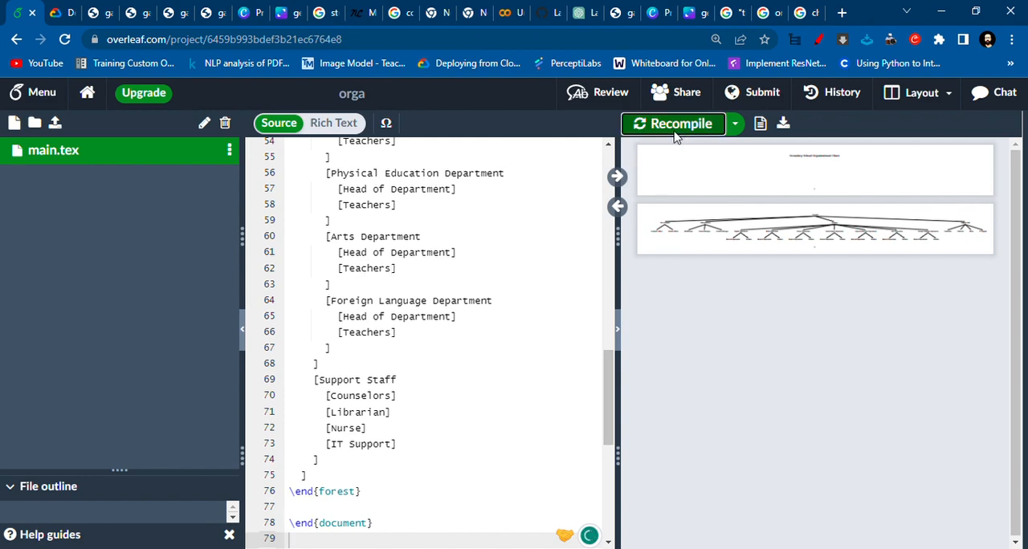
- Compile the newly pasted left-to-right org chart code and refresh the preview
left_click(673, 123)
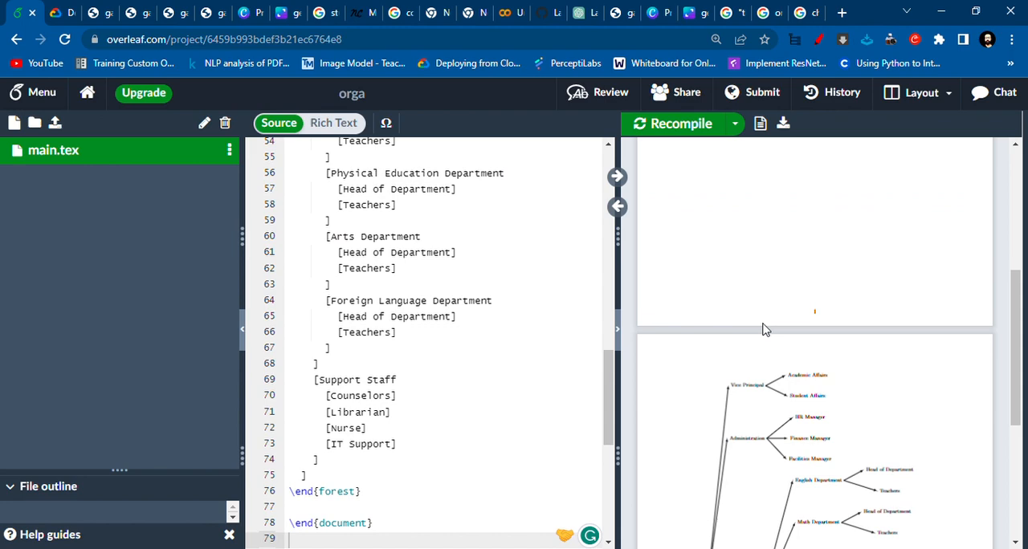
scroll("down", 3)
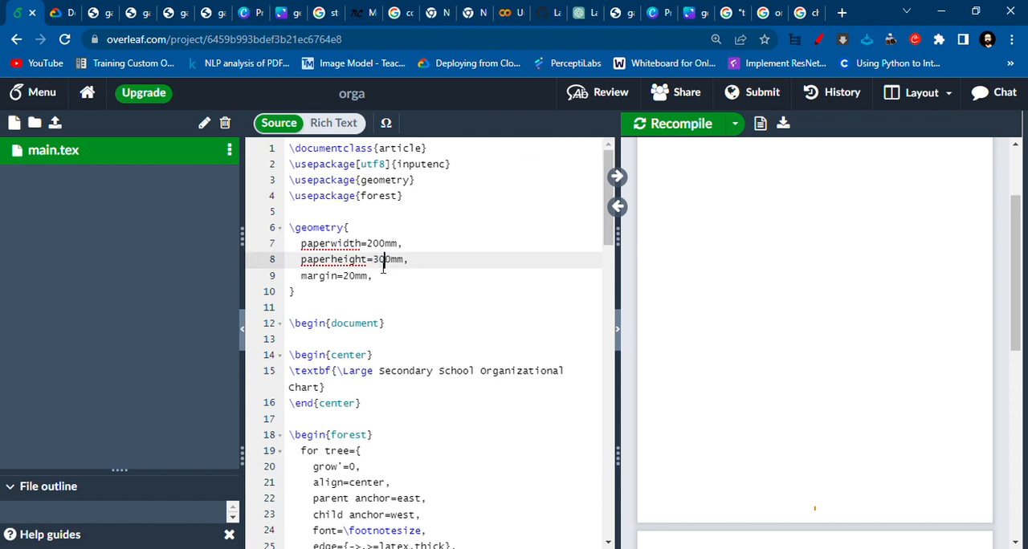
left_click(681, 123)
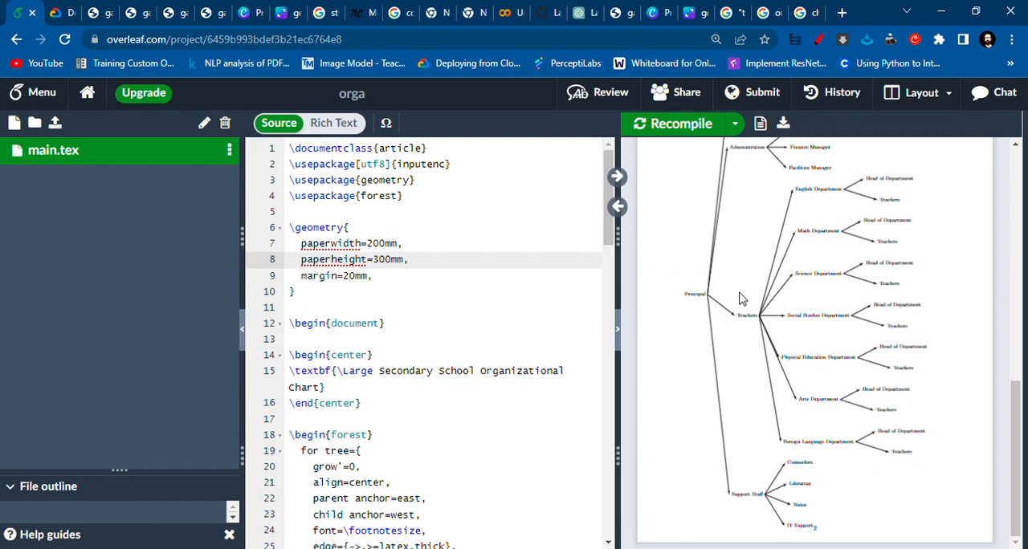
left_click(384, 260)
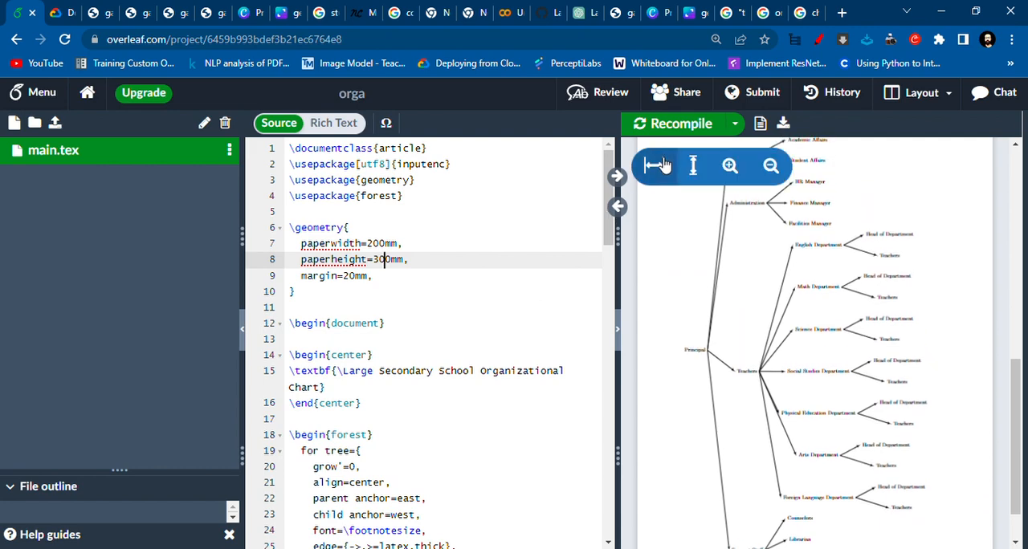
mouse_move(681, 124)
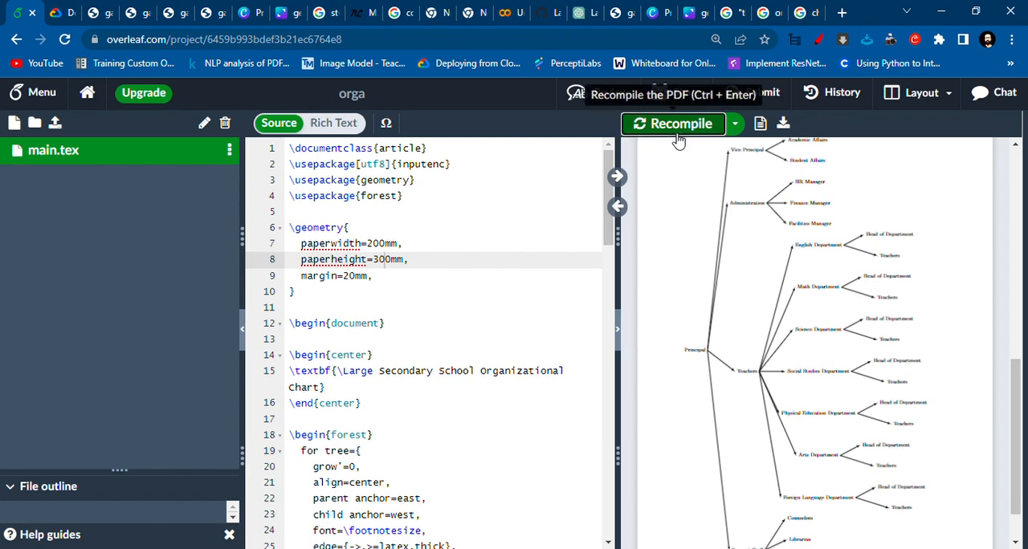
left_click(673, 123)
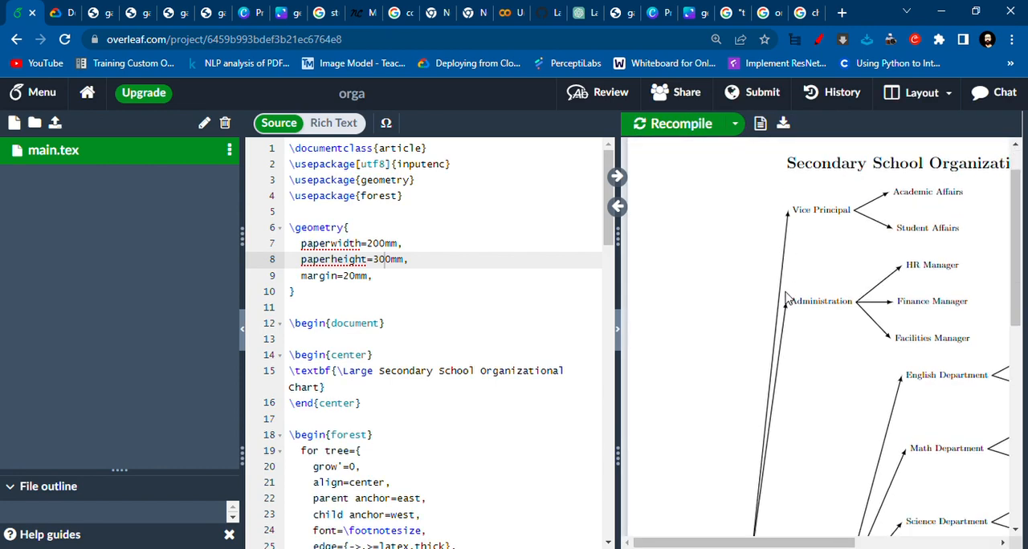
- Narrow the page width to 180mm, recompile, and download orga.pdf
scroll("down", 3)
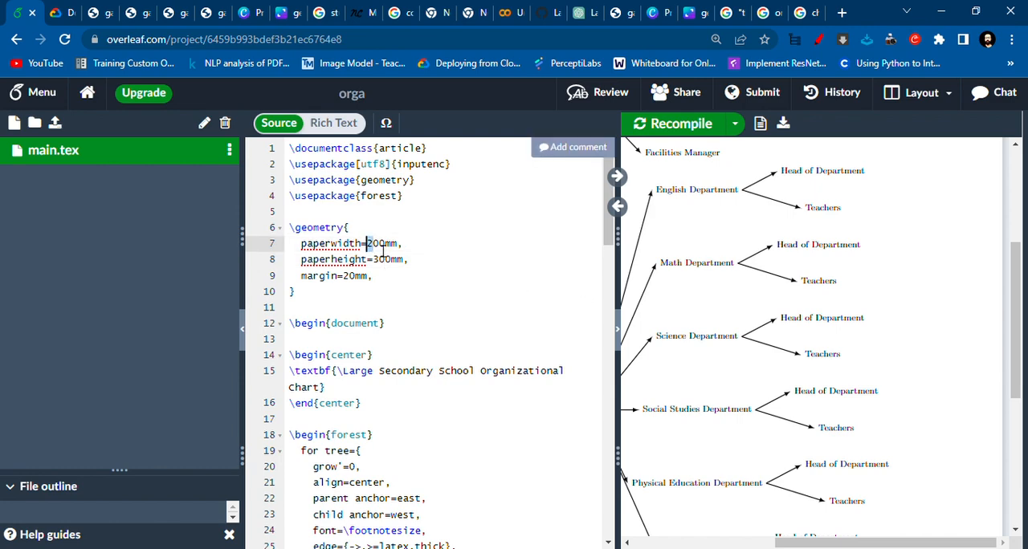
type("180")
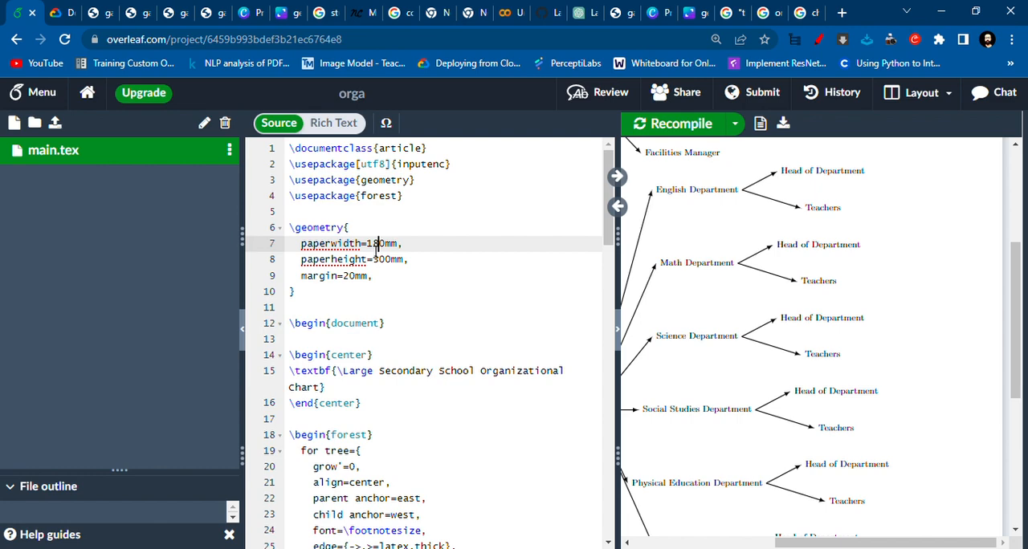
left_click(681, 123)
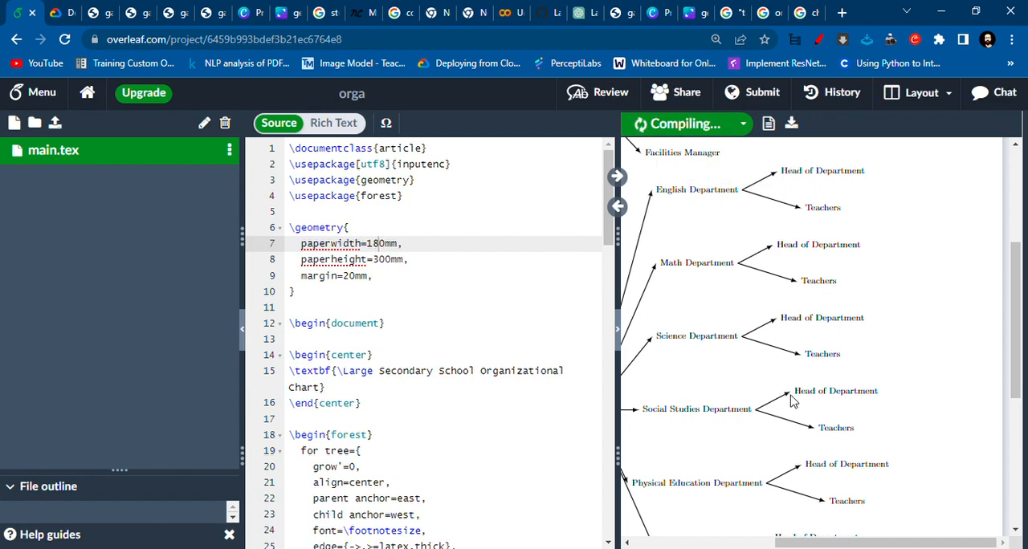
scroll("right", 3)
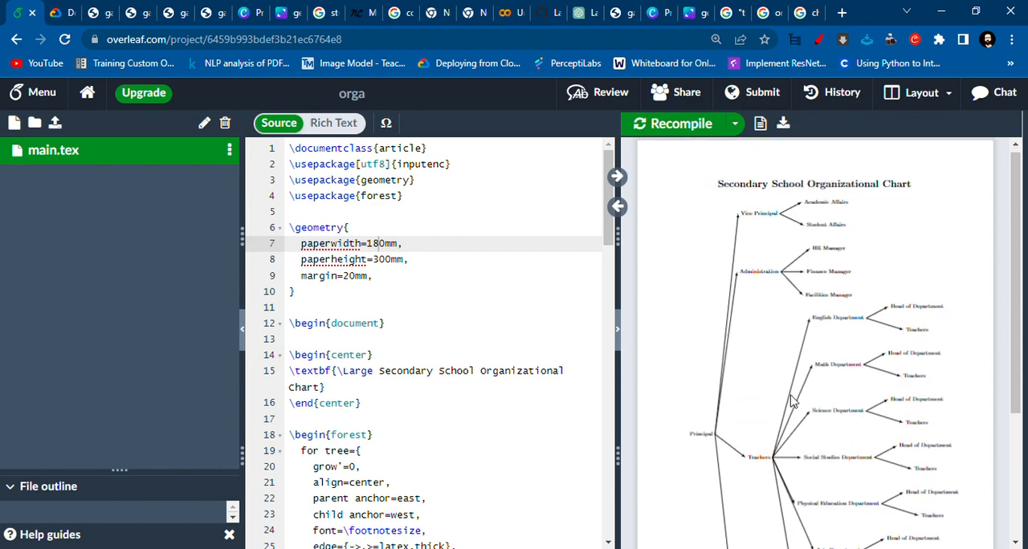
mouse_move(795, 137)
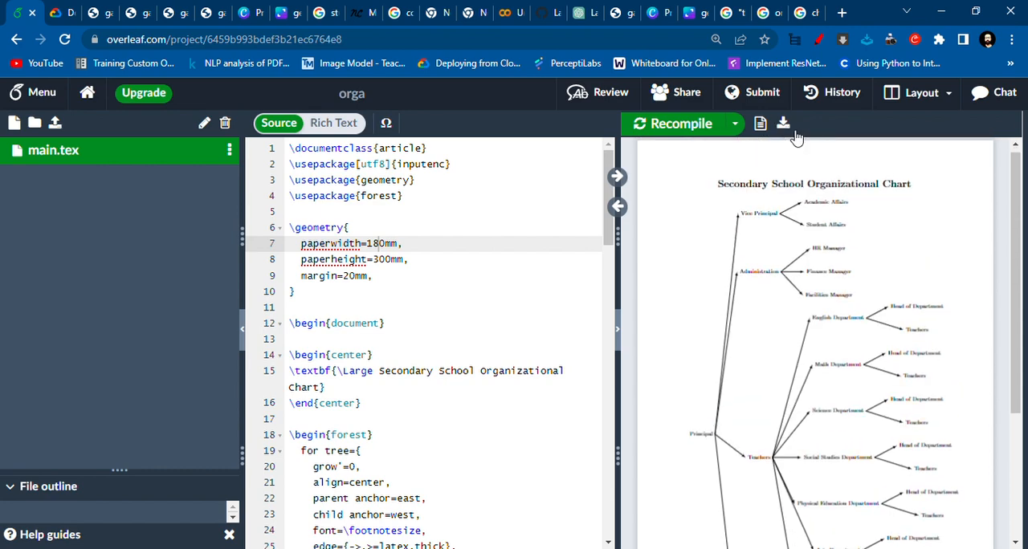
left_click(783, 123)
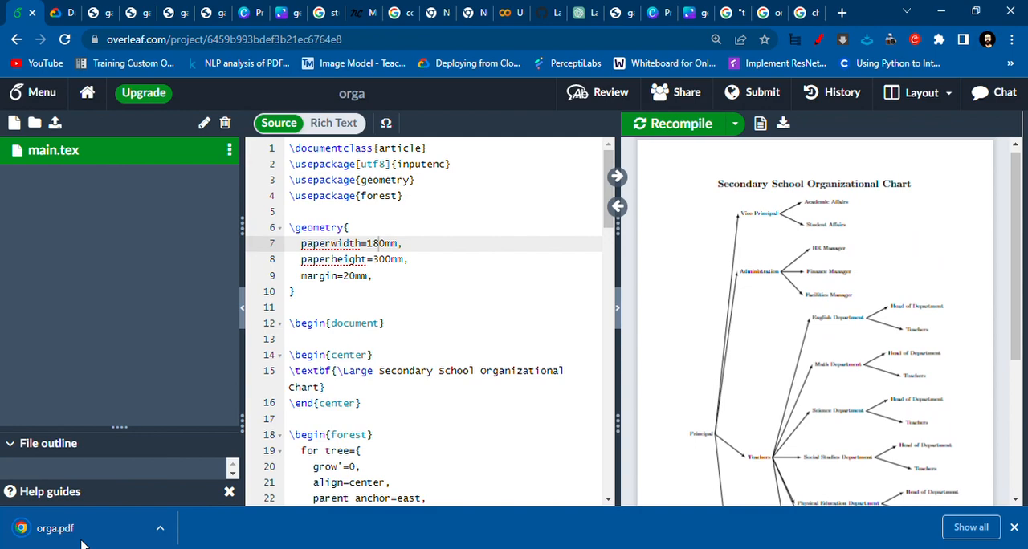
- Open the downloaded orga.pdf in Chrome and scroll through the full chart
left_click(54, 528)
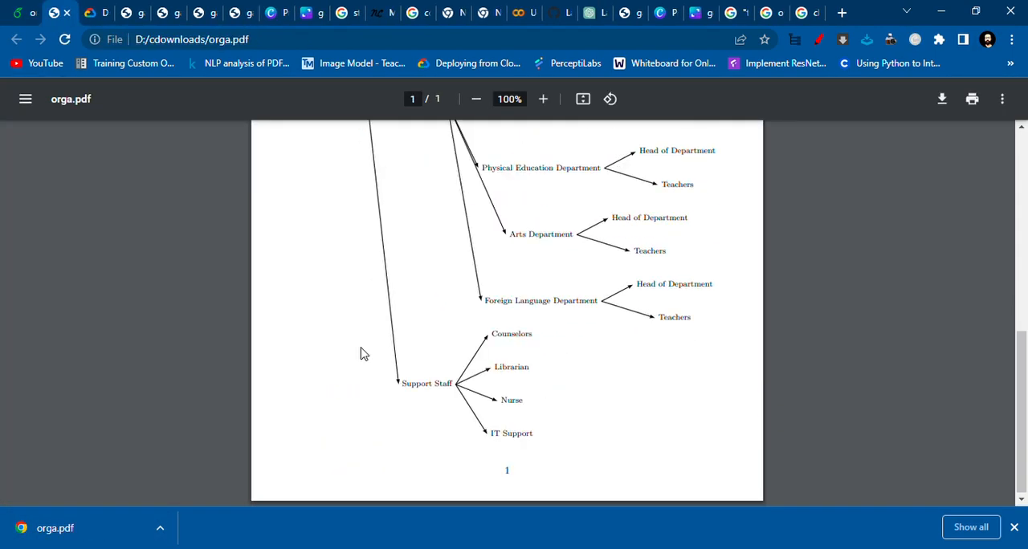
scroll("down", 3)
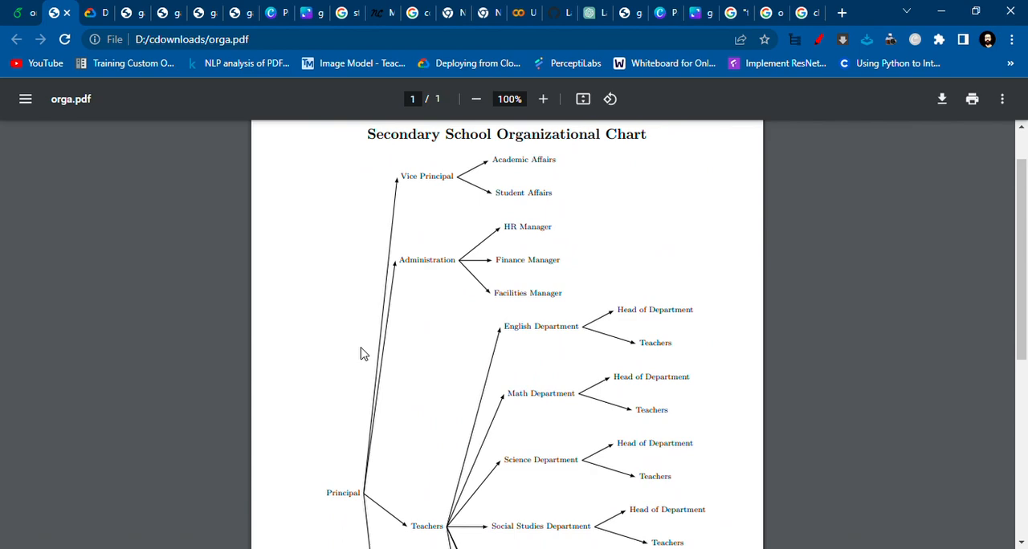
scroll("down", 3)
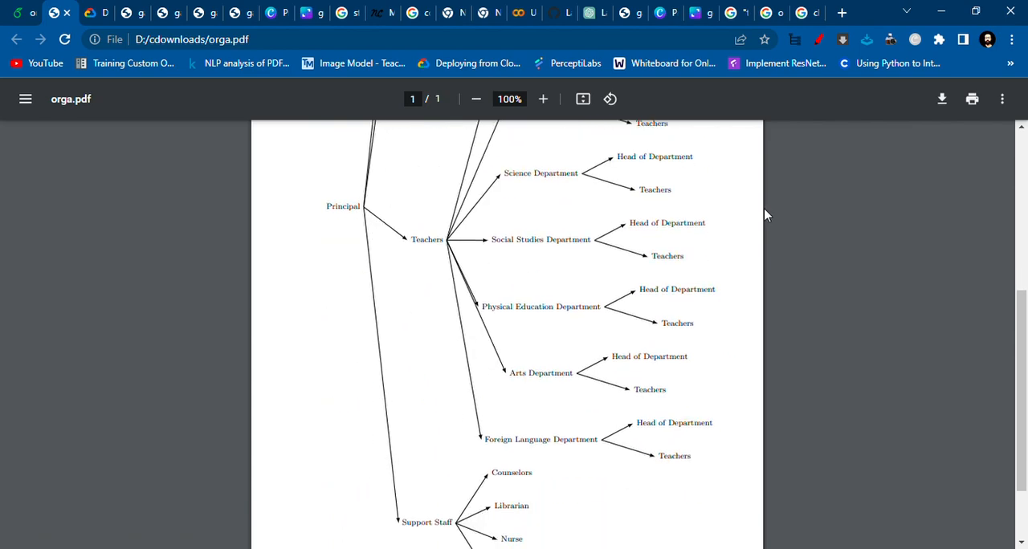